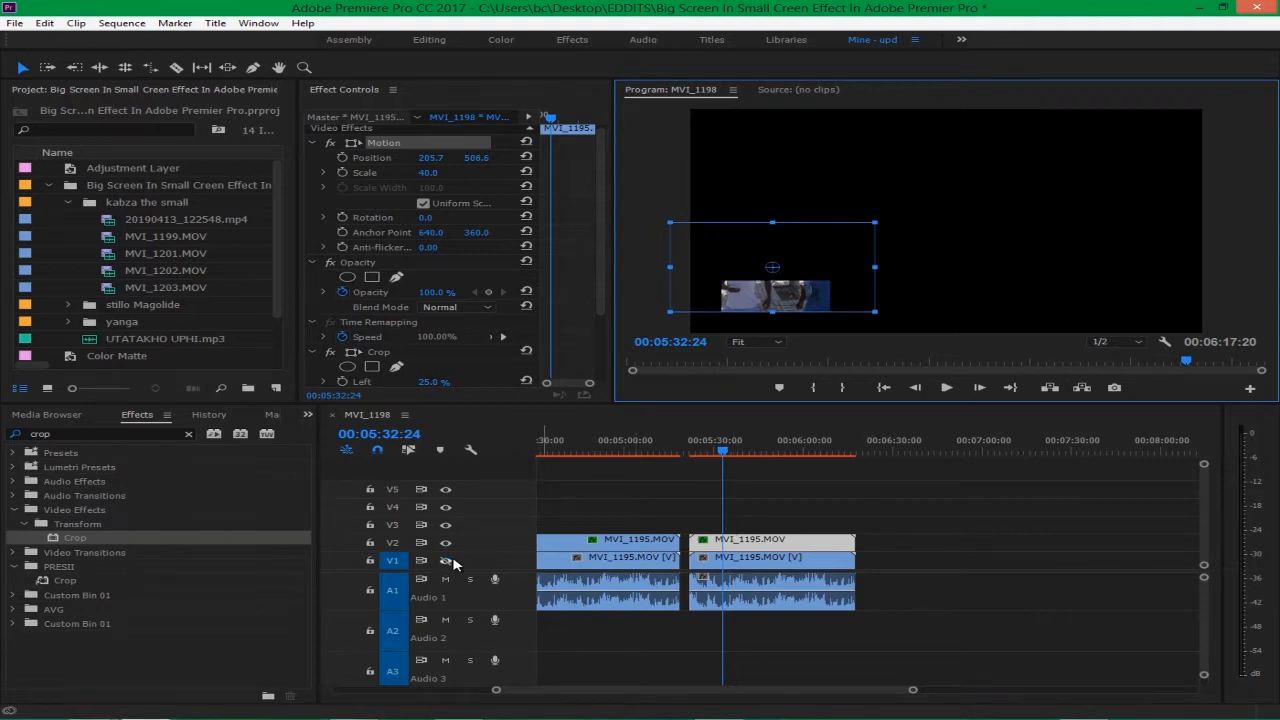
Preview the sequence, then search 'mo' in Effects to find the Mosaic effect
{"action": "left_click", "coordinate": [946, 387]}
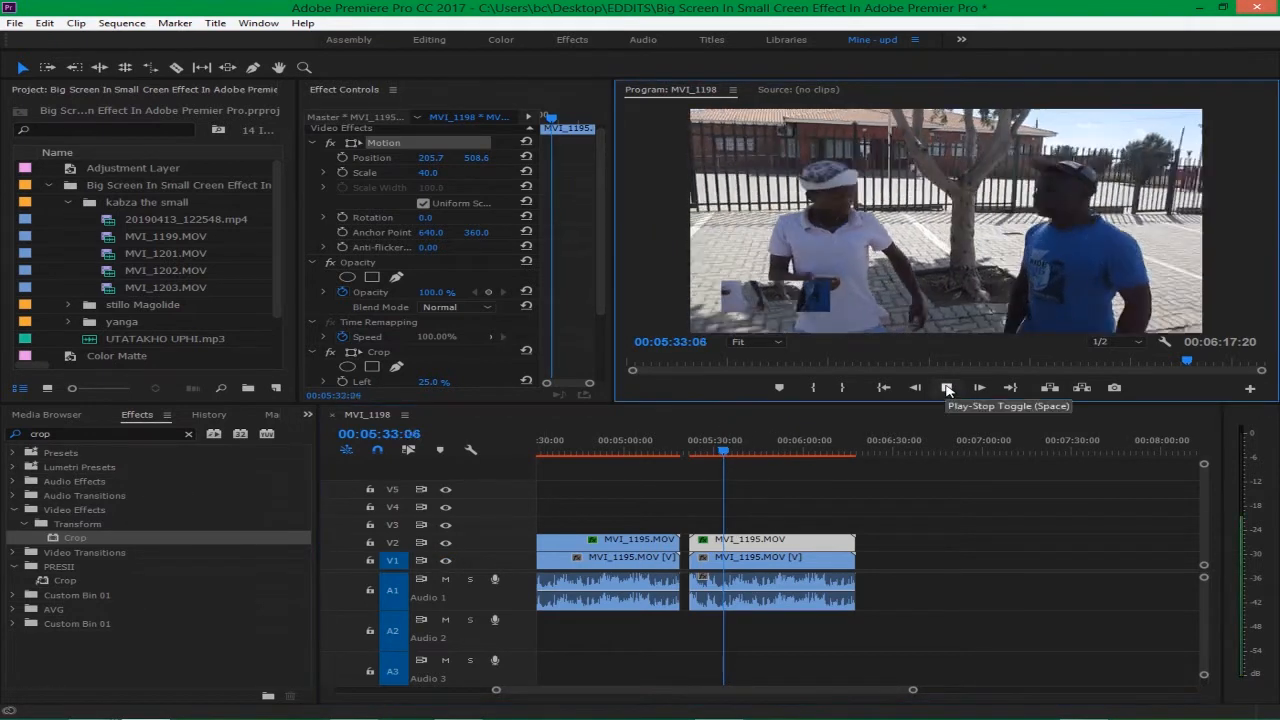
{"action": "left_click", "coordinate": [946, 388]}
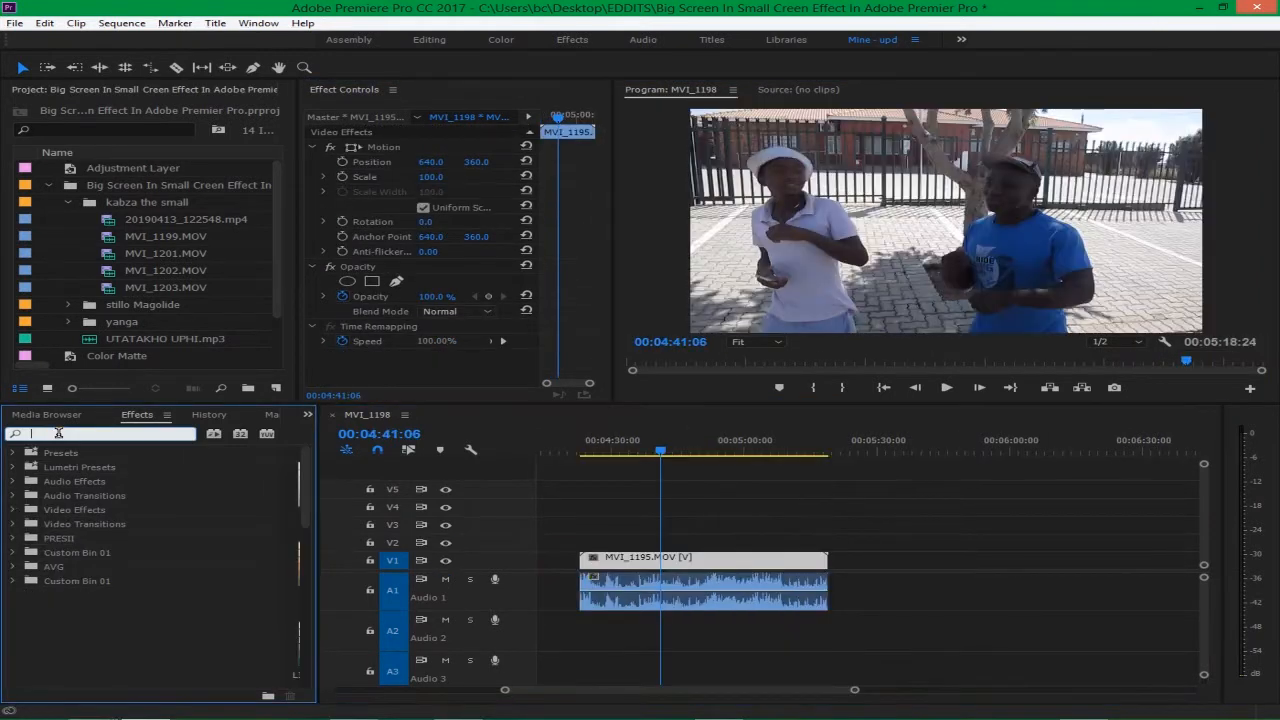
{"action": "type", "text": "mosa"}
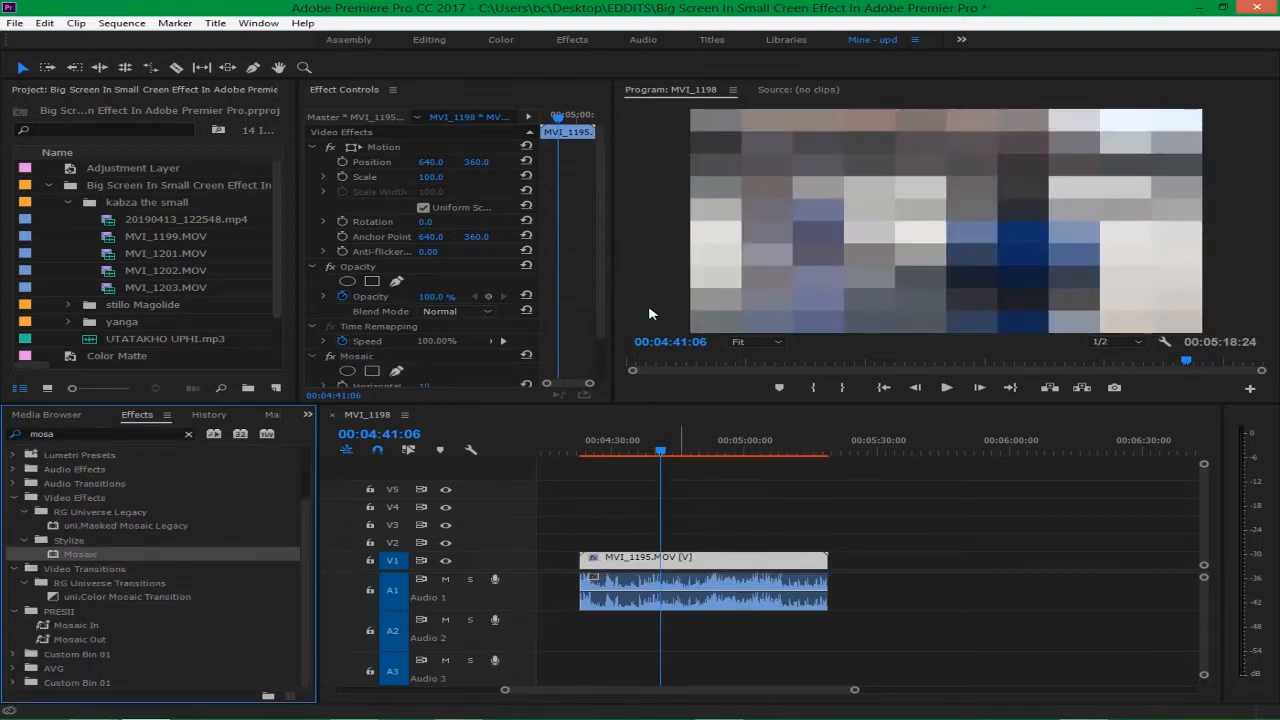
{"action": "scroll", "scroll_direction": "down", "scroll_amount": 3}
{"action": "type", "text": "crop"}
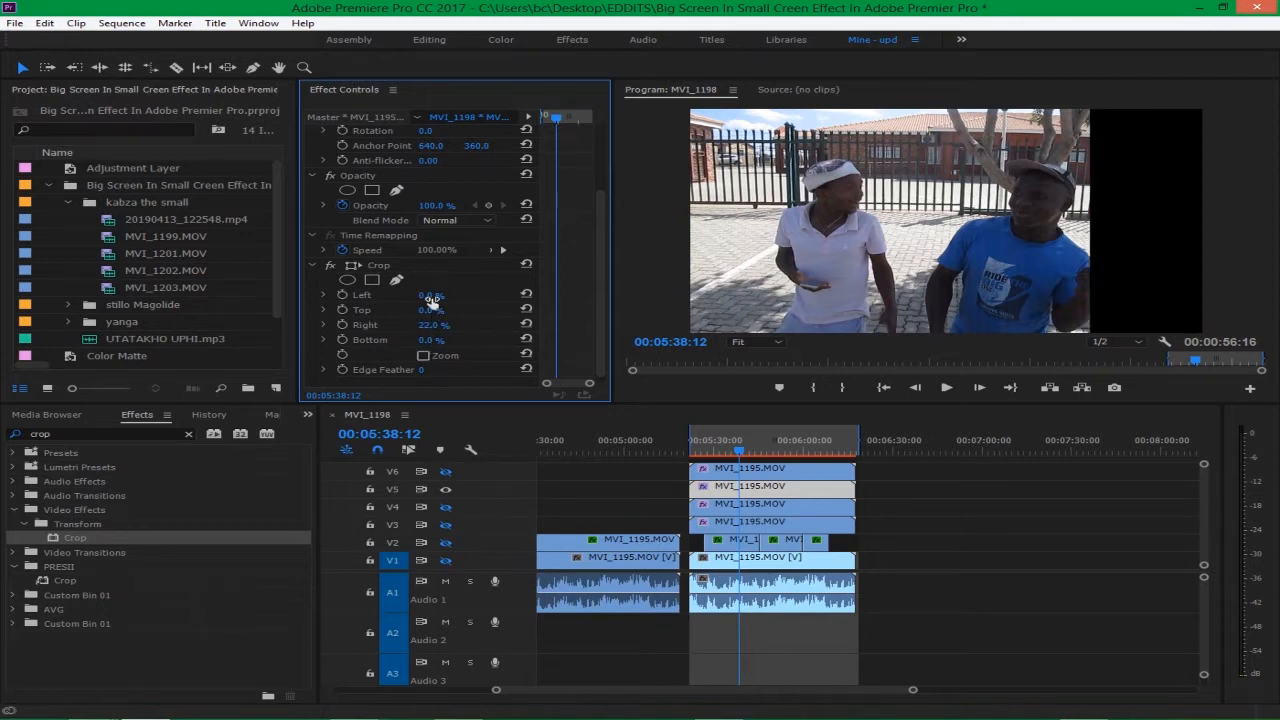
Scrub the Crop Left and Right values so stacked copies show separate vertical strips
{"action": "left_click_drag", "start_coordinate": [432, 294], "coordinate": [470, 294]}
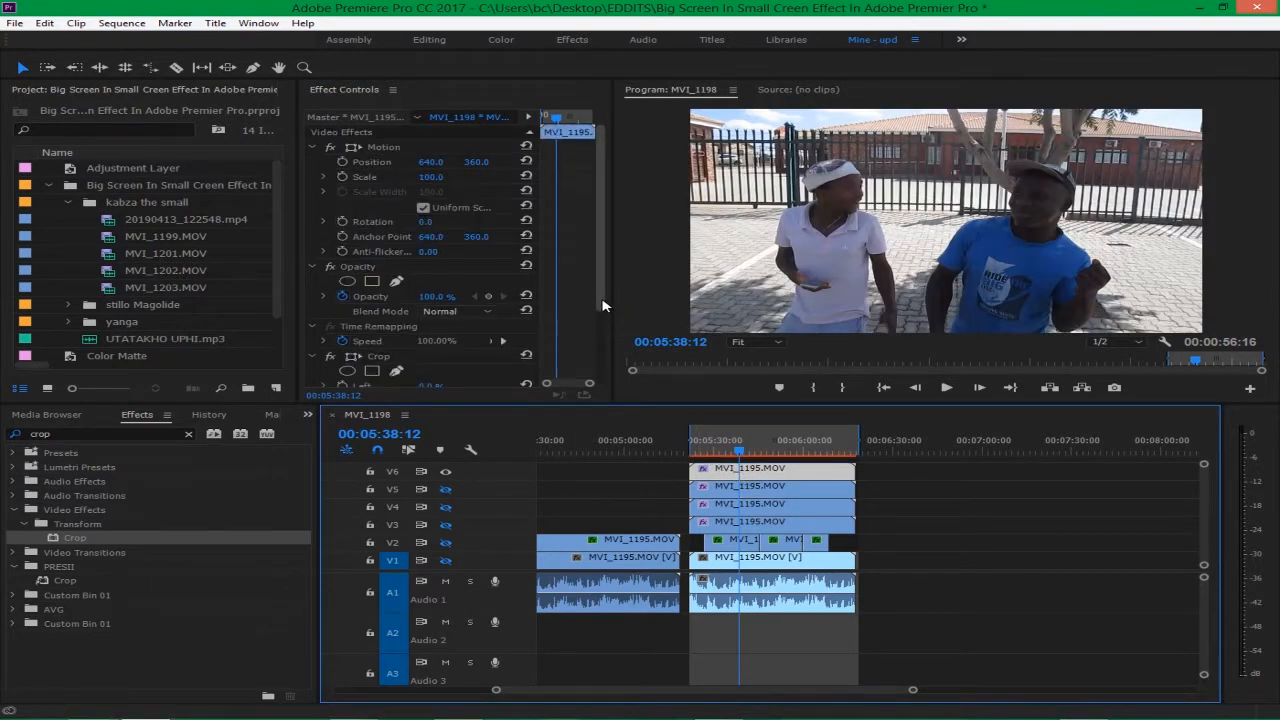
{"action": "scroll", "scroll_direction": "down", "scroll_amount": 3}
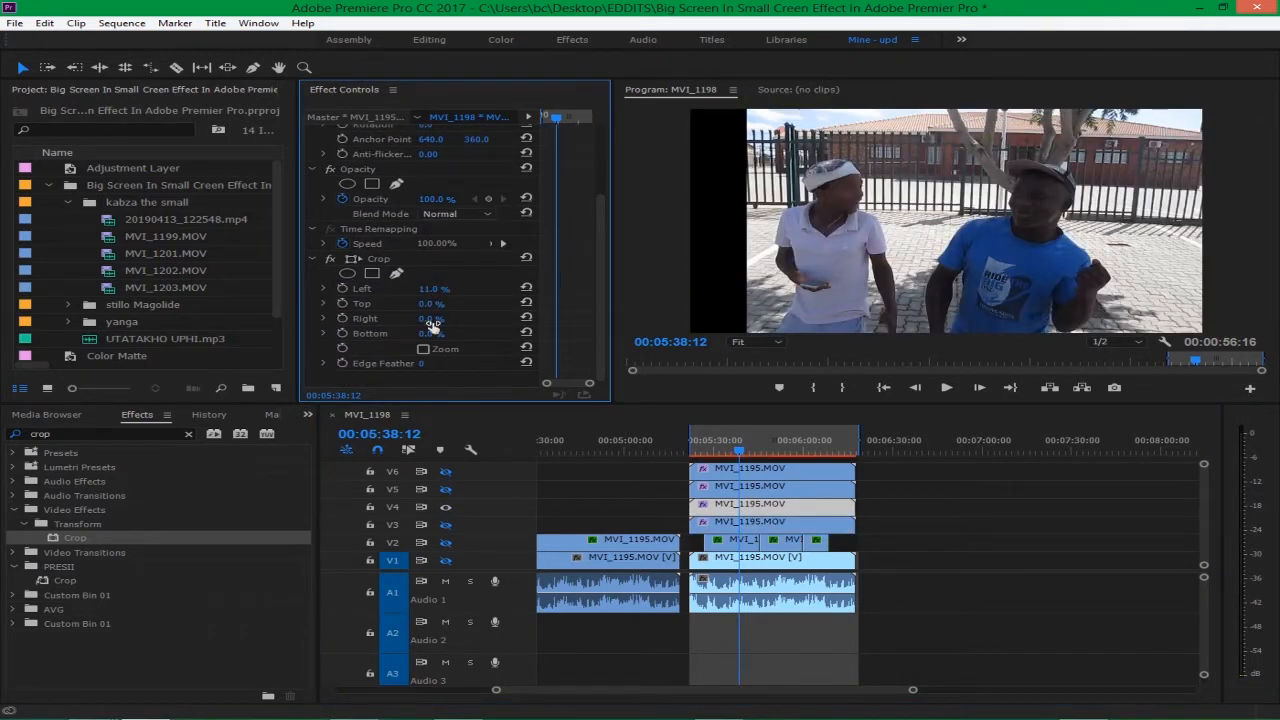
{"action": "left_click_drag", "start_coordinate": [432, 318], "coordinate": [432, 318]}
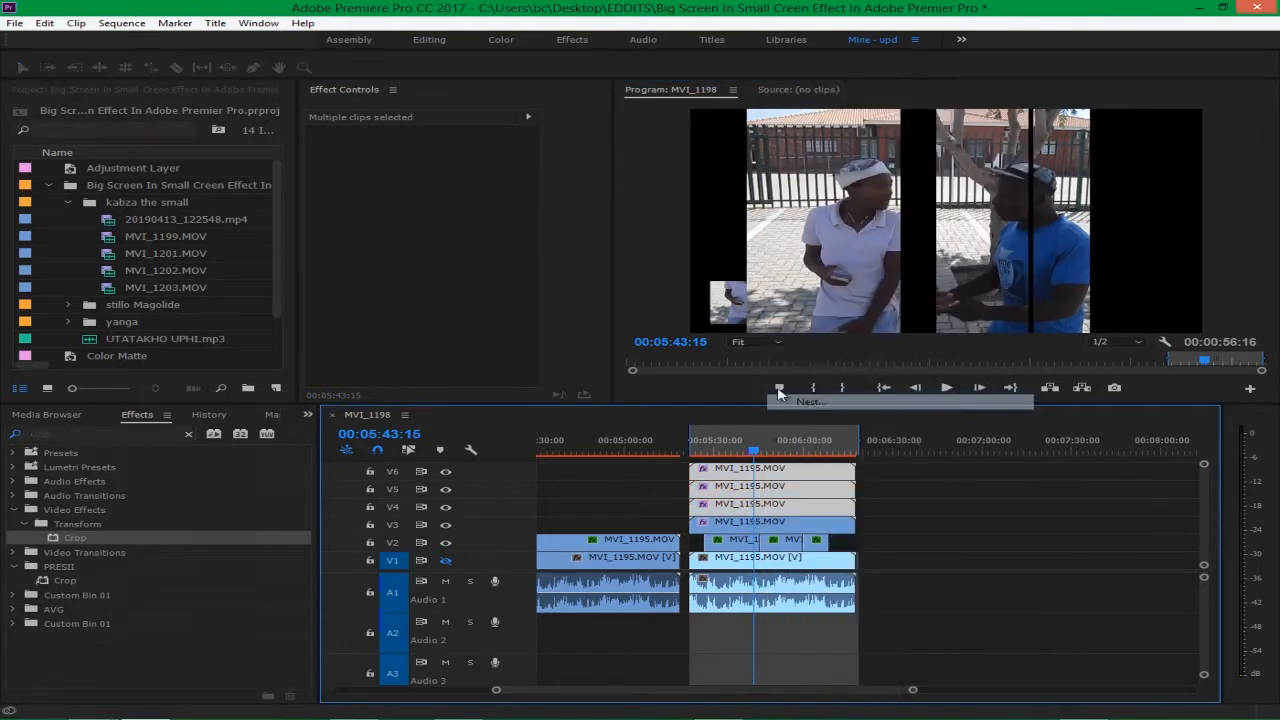
Nest the stacked strip clips and apply the Cinespace 25 Lumetri preset
{"action": "left_click", "coordinate": [779, 387]}
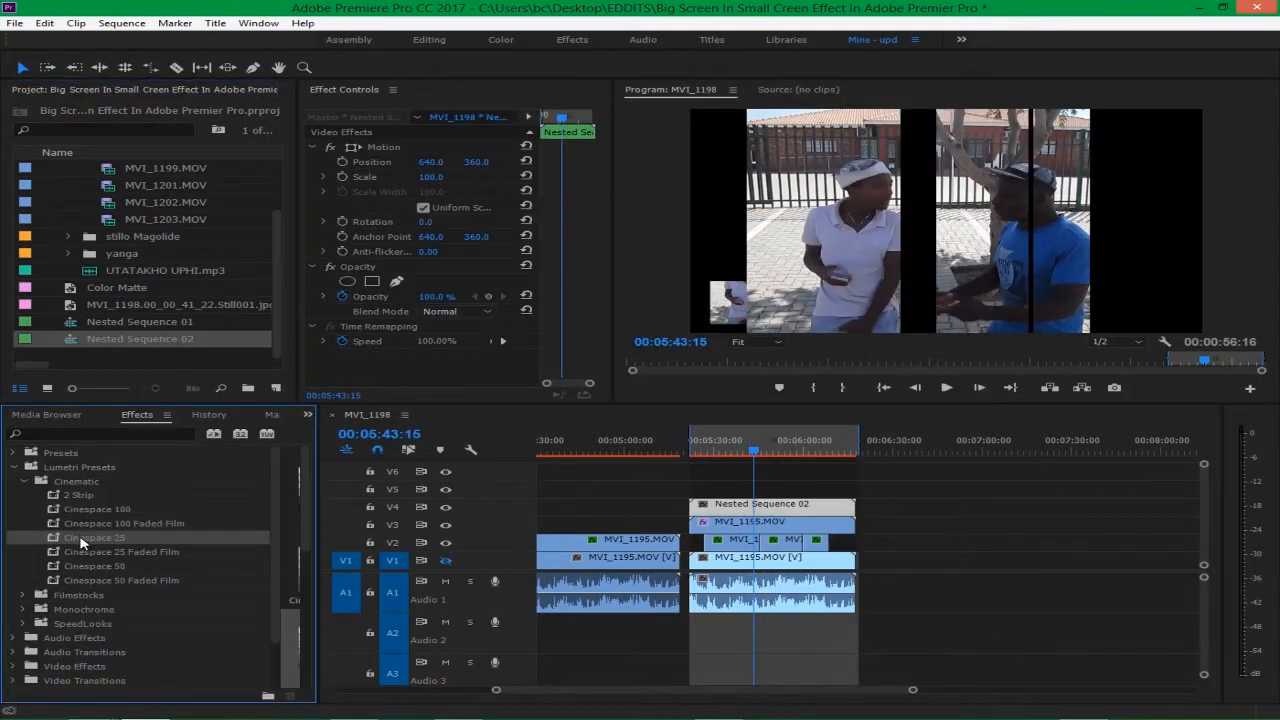
{"action": "double_click", "coordinate": [93, 537]}
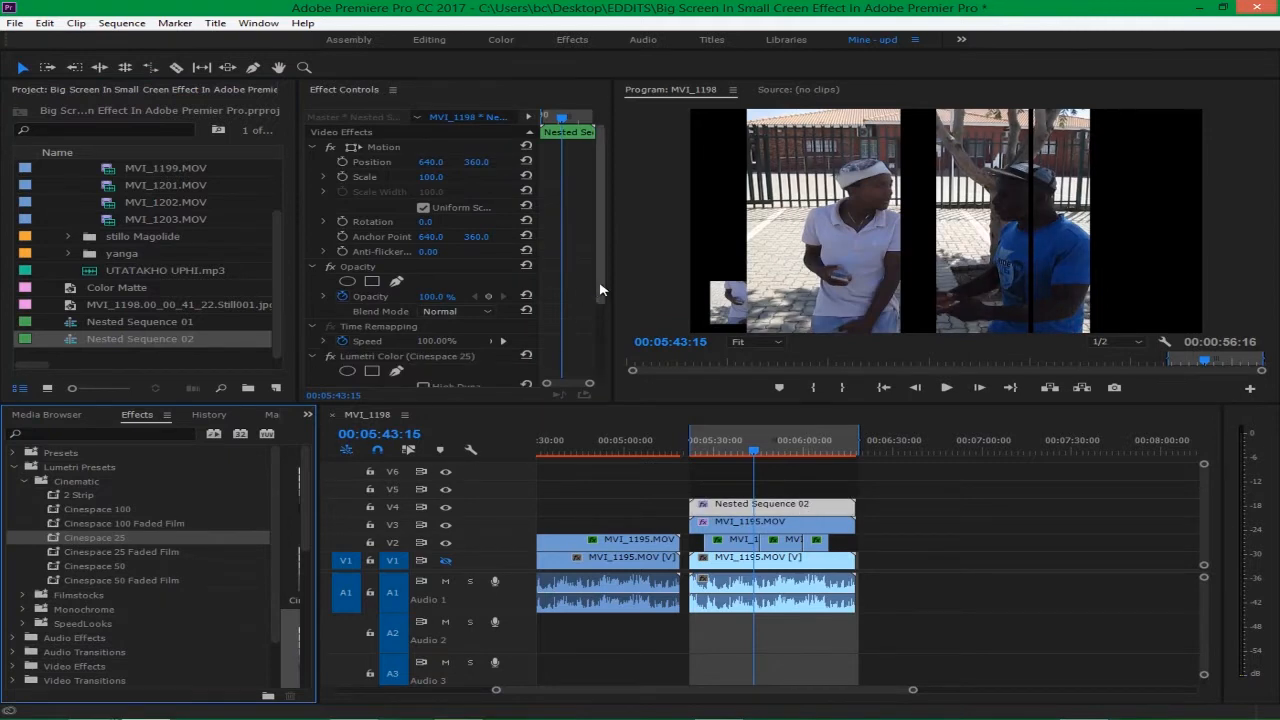
{"action": "scroll", "scroll_direction": "down", "scroll_amount": 3}
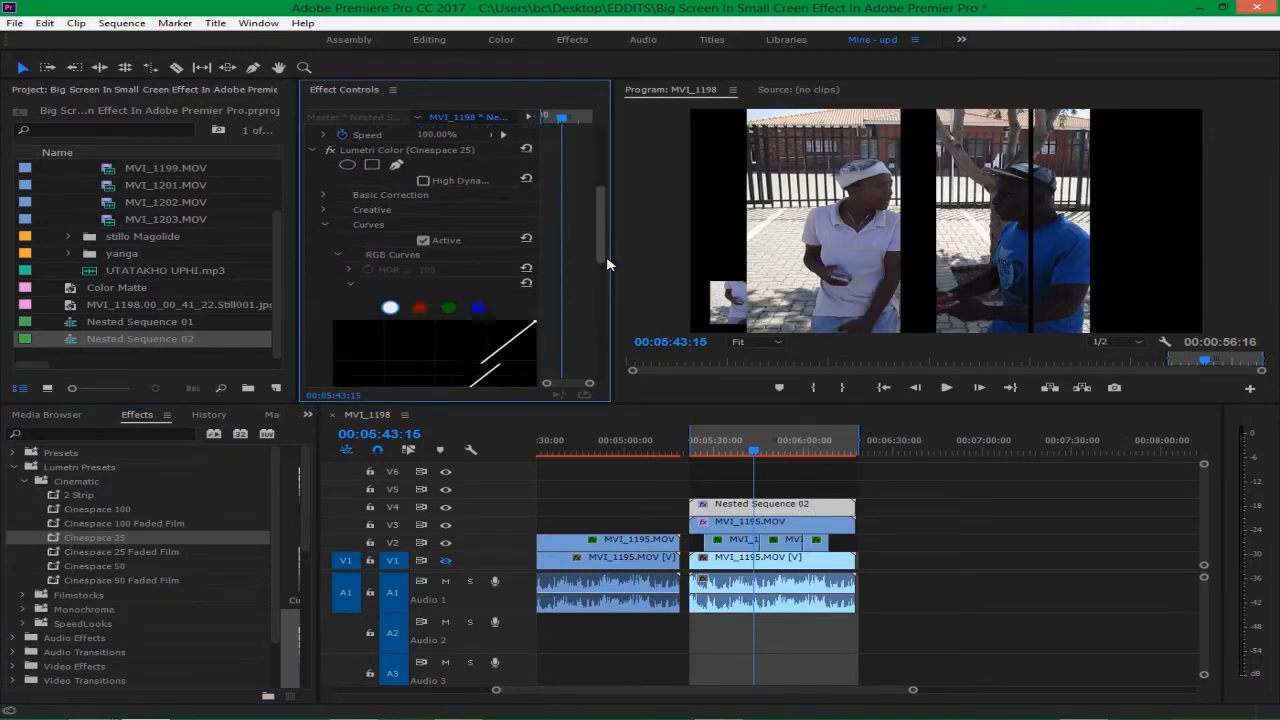